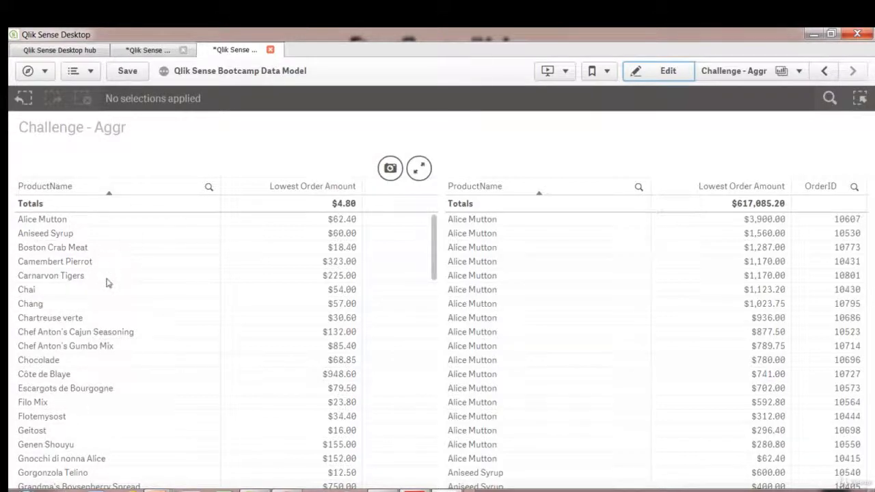
mouse_move(296, 195)
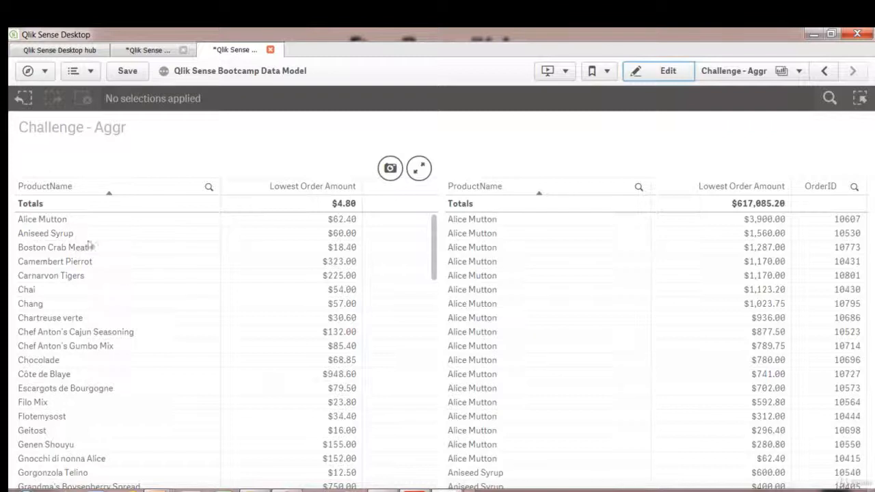
Step: Select Boston Crab Meat in the left table, showing a $18.40 lowest order amount
click(52, 247)
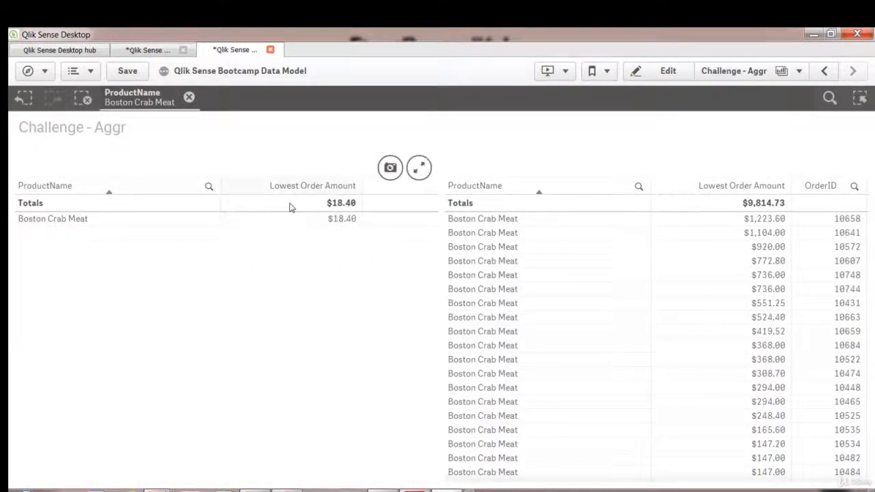
mouse_move(305, 247)
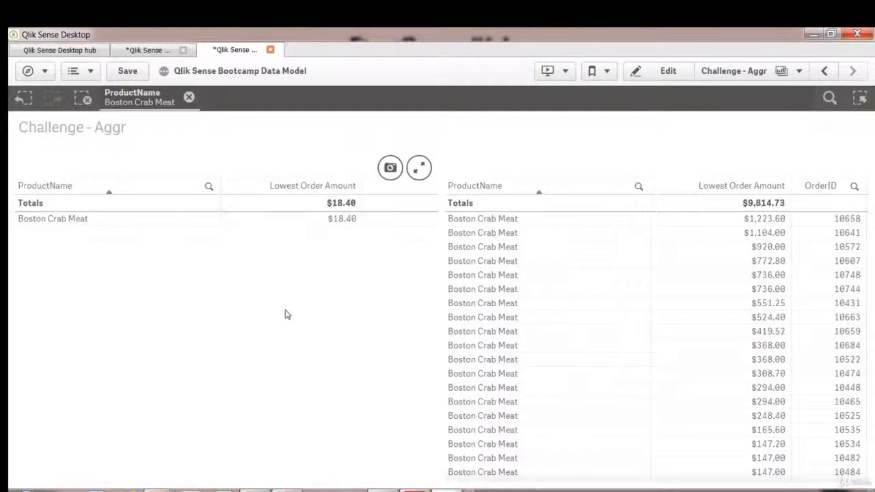
mouse_move(331, 230)
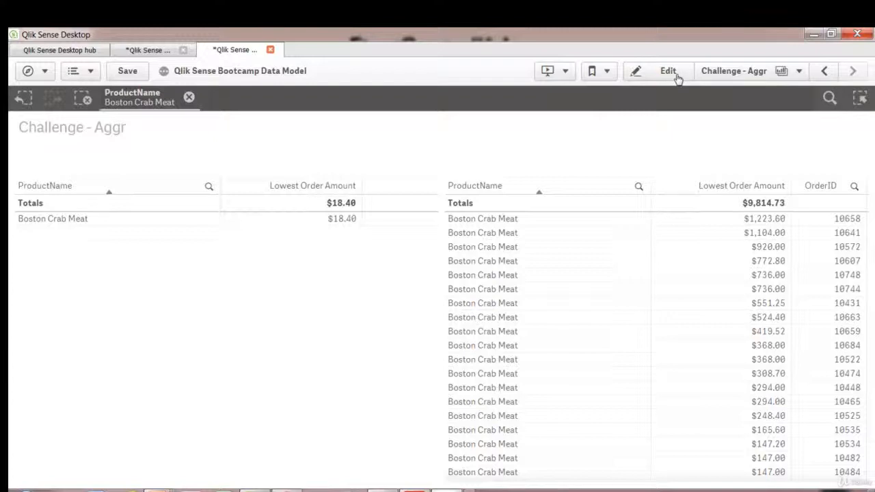
Step: In edit mode, view the left table's Lowest Order Amount expression min(aggr(...)) without changing it
click(667, 71)
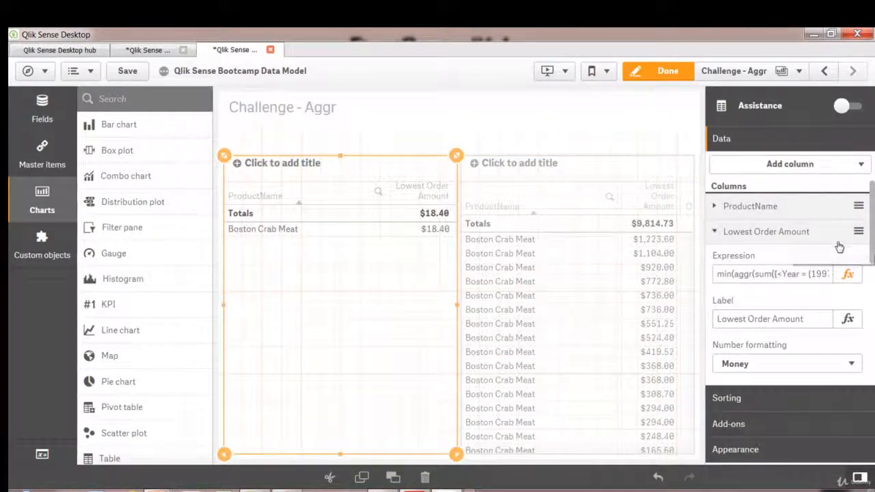
click(790, 163)
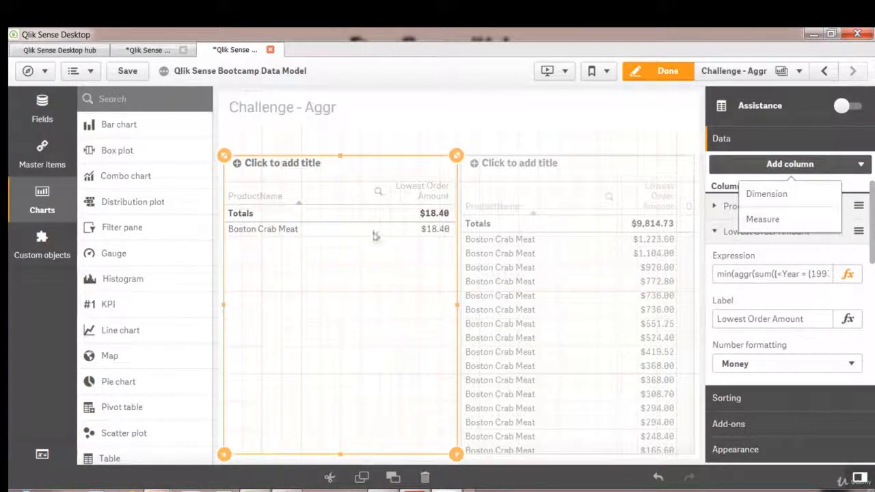
click(847, 274)
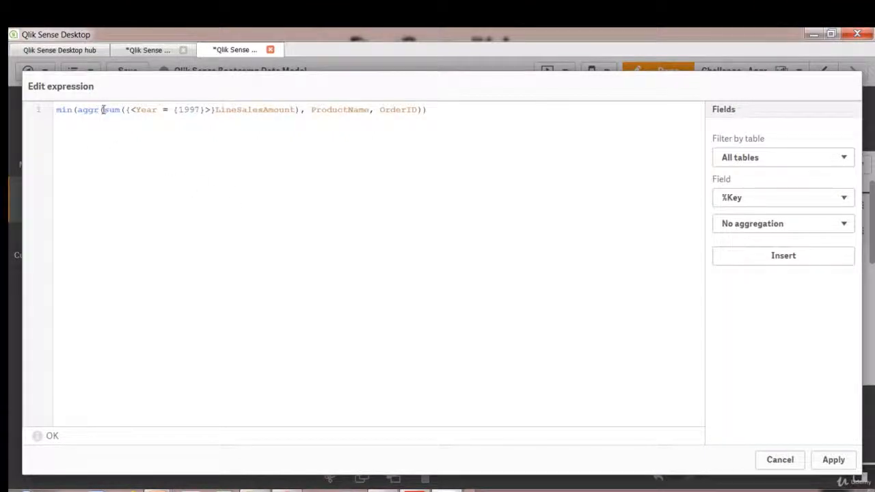
mouse_move(389, 125)
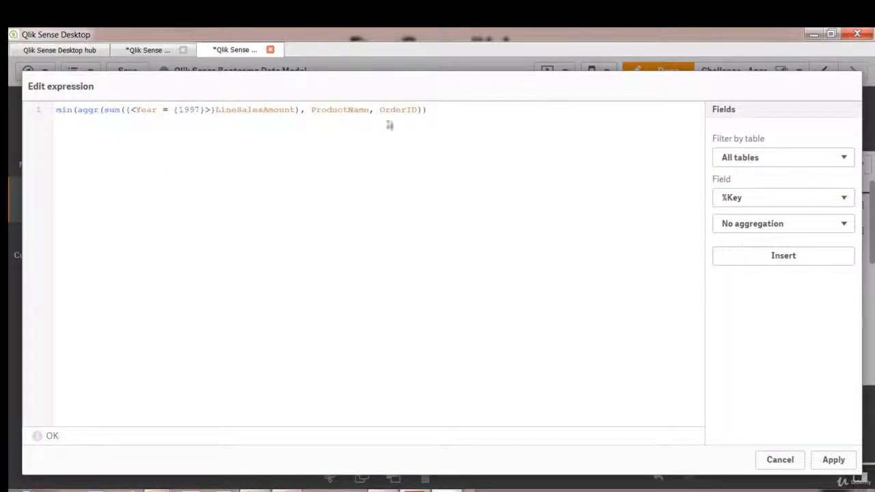
click(833, 459)
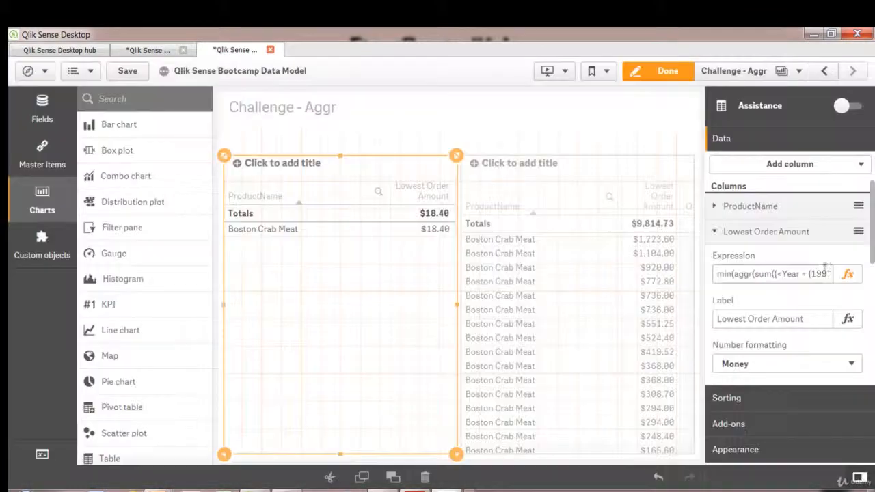
Step: Add a measure column FirstSortedValue(SalesPerson, aggr(sum({<Year={1997}>}LineSalesAmount), ProductName, OrderID))
click(790, 163)
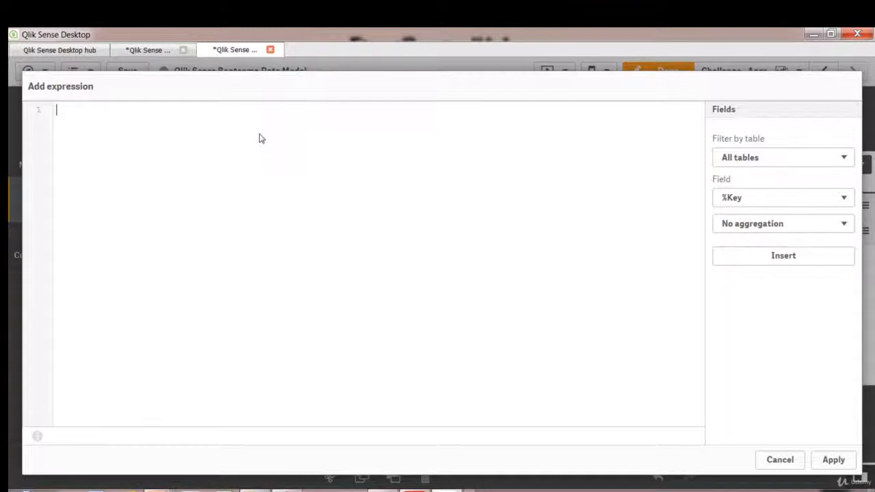
text(first)
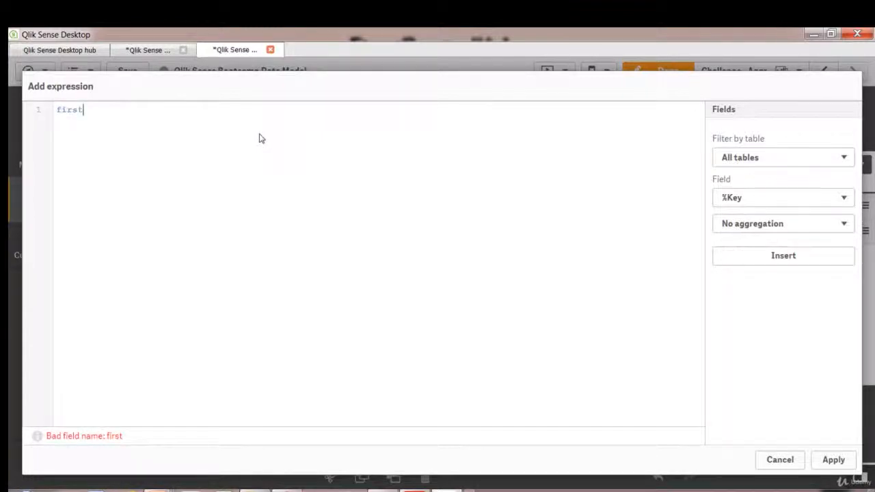
text(sor)
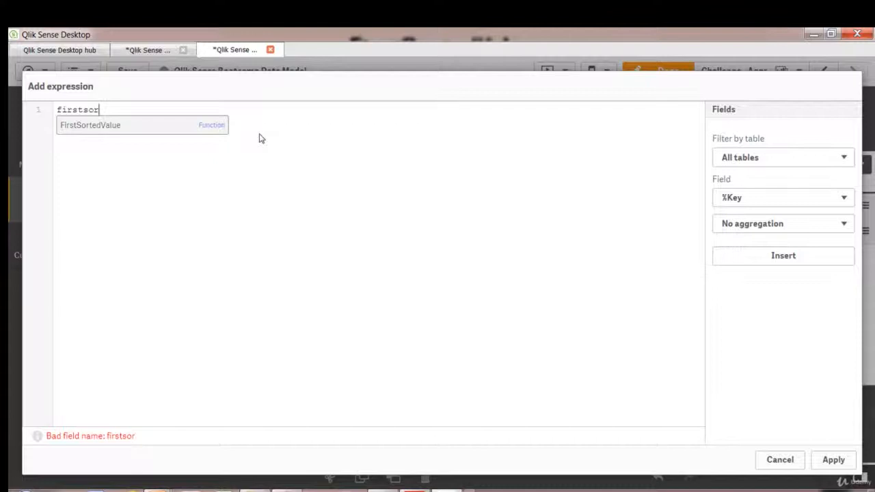
click(91, 125)
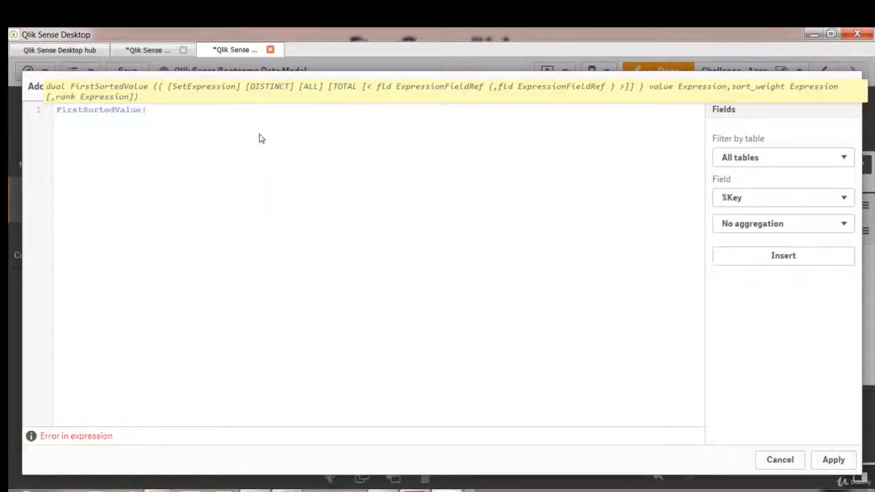
text((Sa)
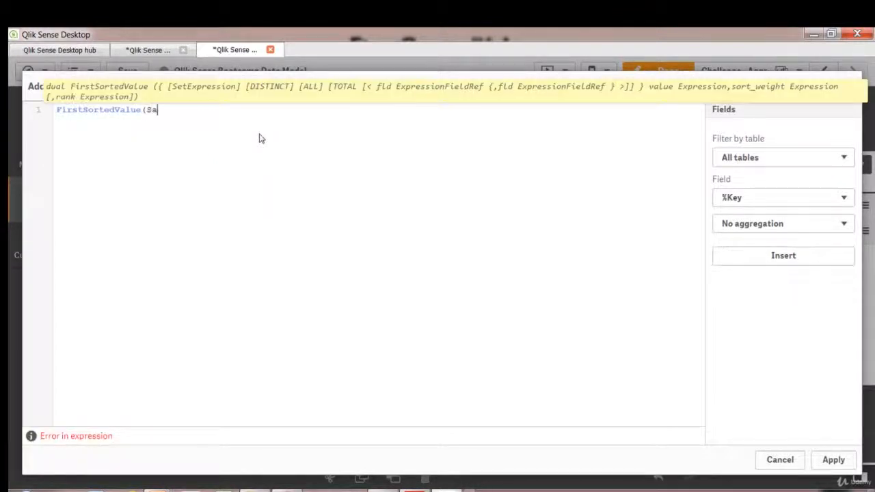
text(les)
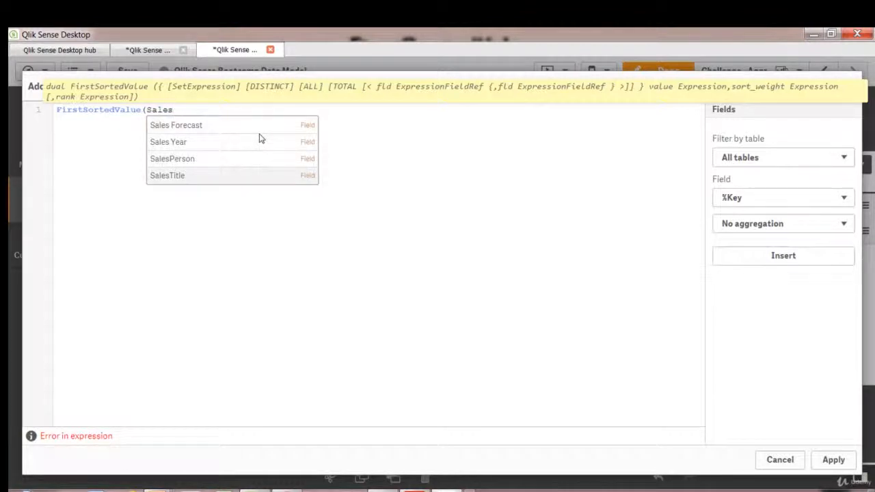
click(172, 159)
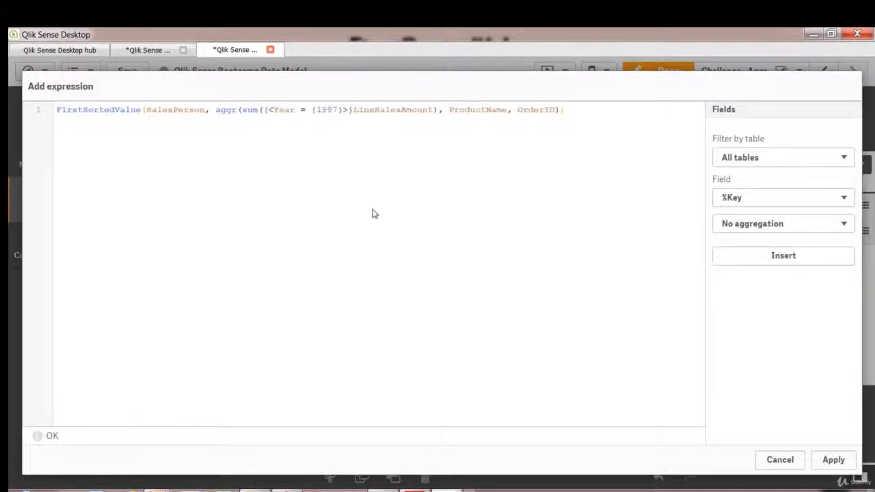
mouse_move(371, 214)
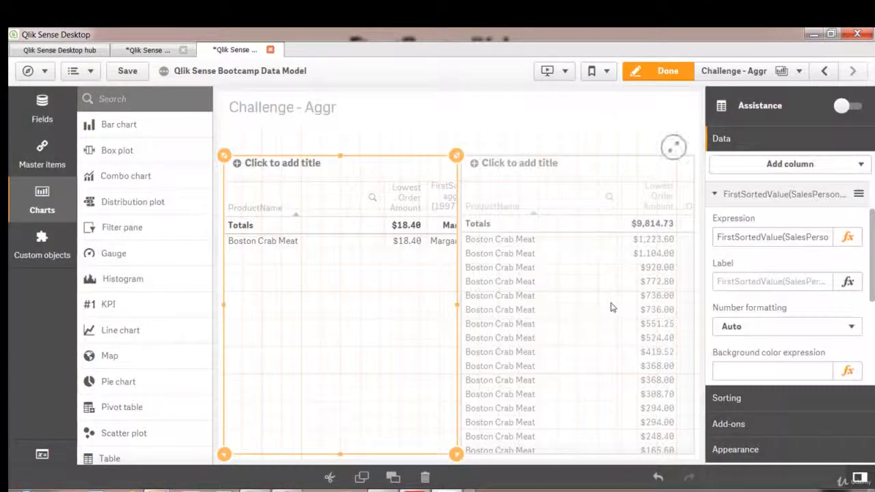
Step: Add a SalesPerson dimension to the right order table and exit edit mode
click(577, 301)
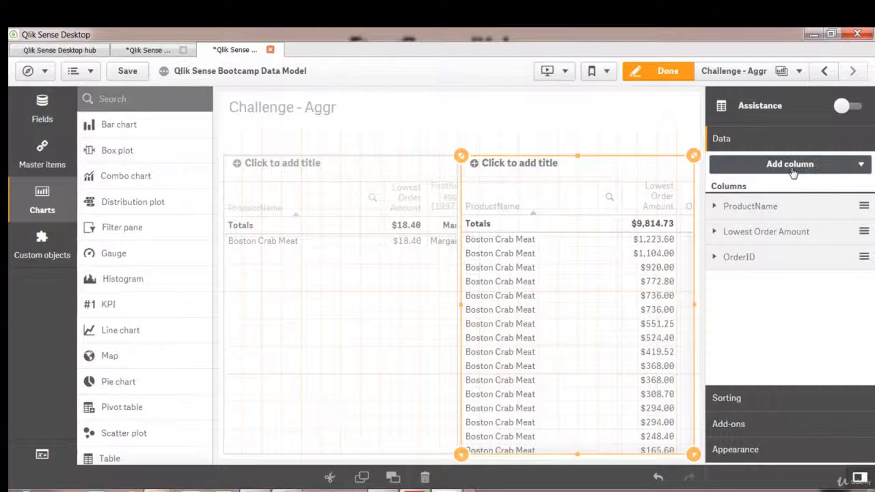
click(789, 163)
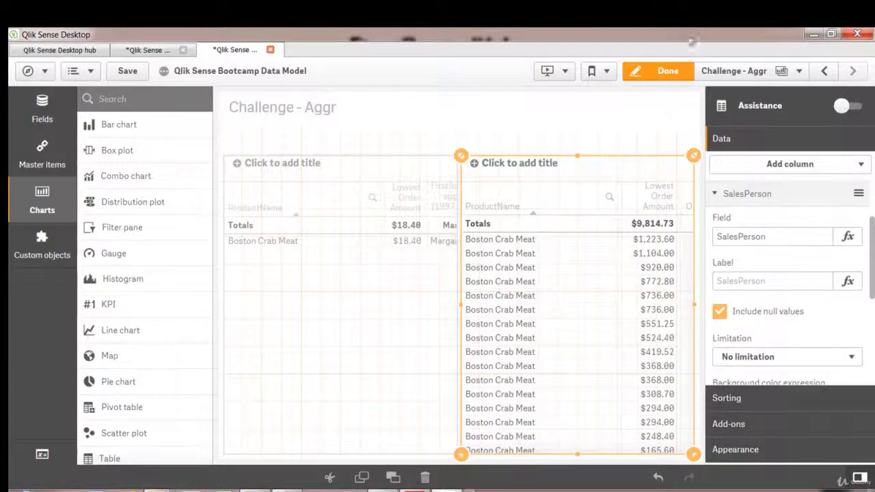
click(667, 70)
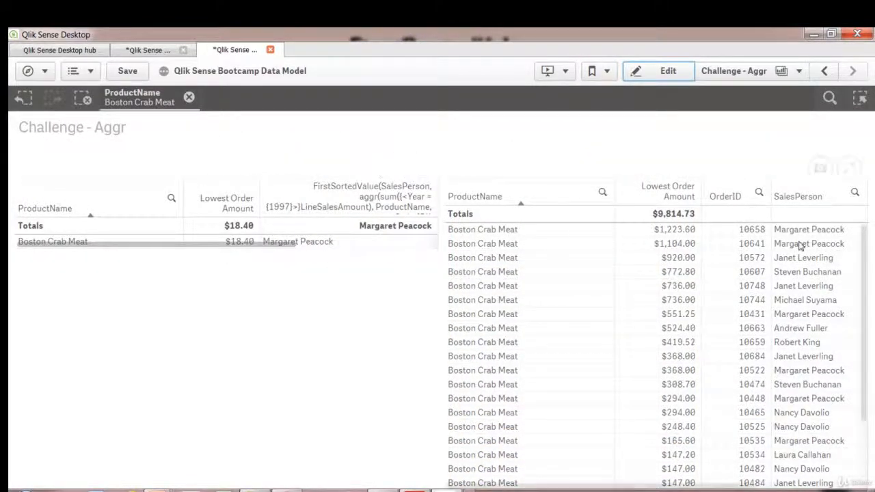
Step: Compare Chai's lowest-order salesperson against the order table, then clear the product selection
scroll(down, 3)
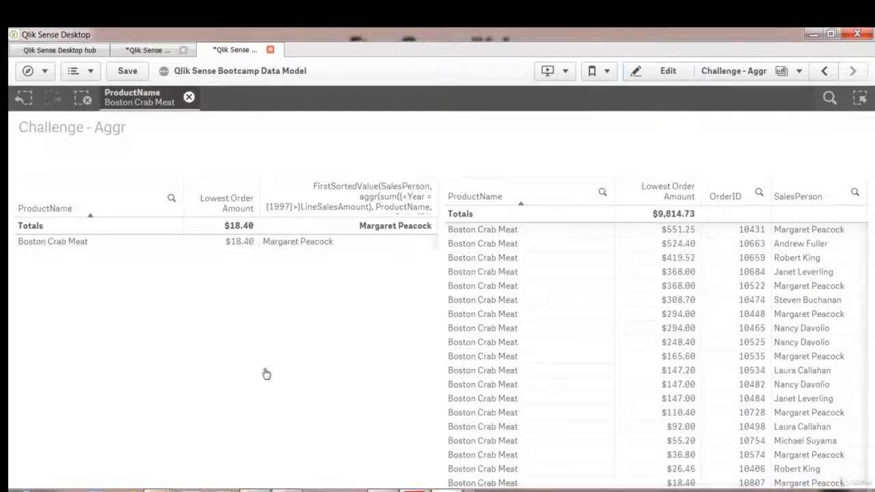
click(188, 97)
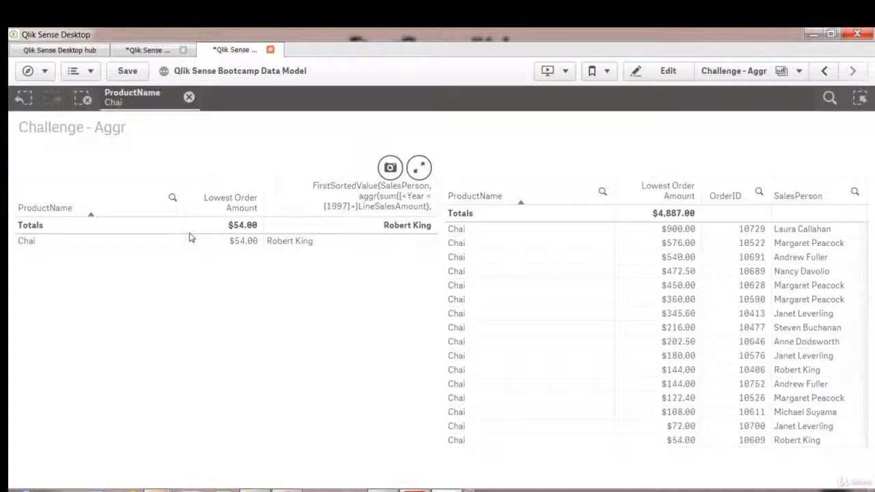
click(189, 97)
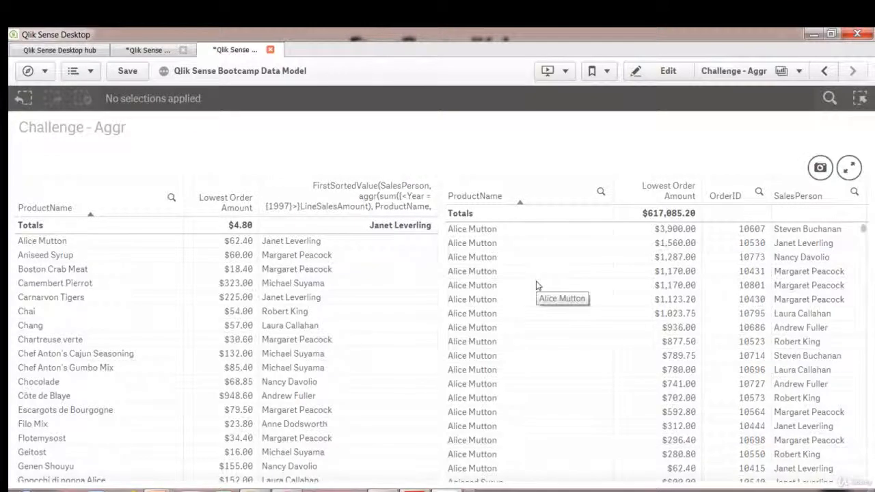